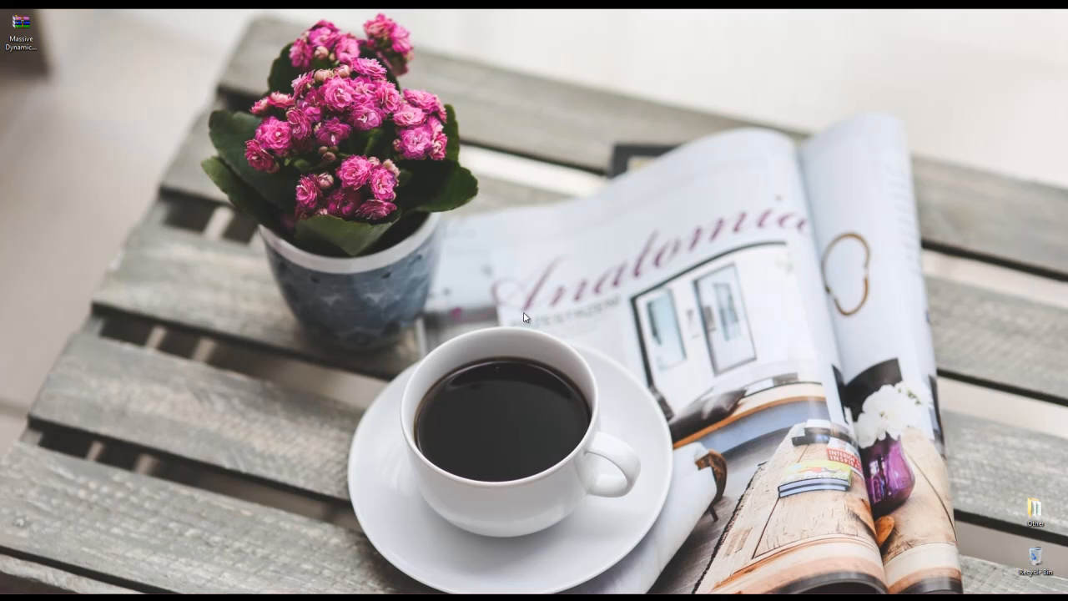
{"action": "mouse_move", "coordinate": [285, 236]}
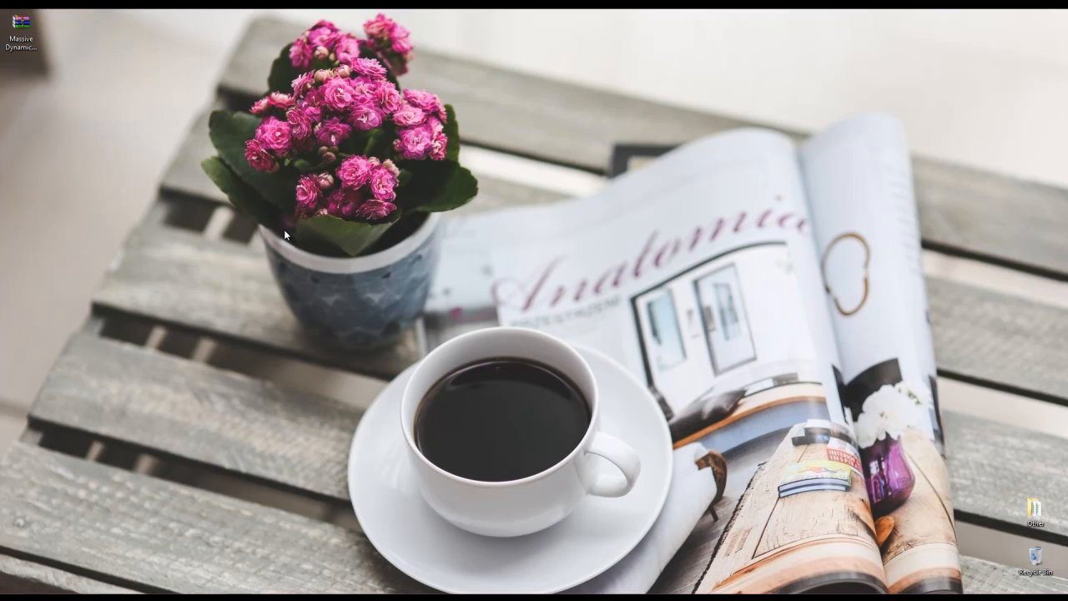
{"action": "mouse_move", "coordinate": [84, 123]}
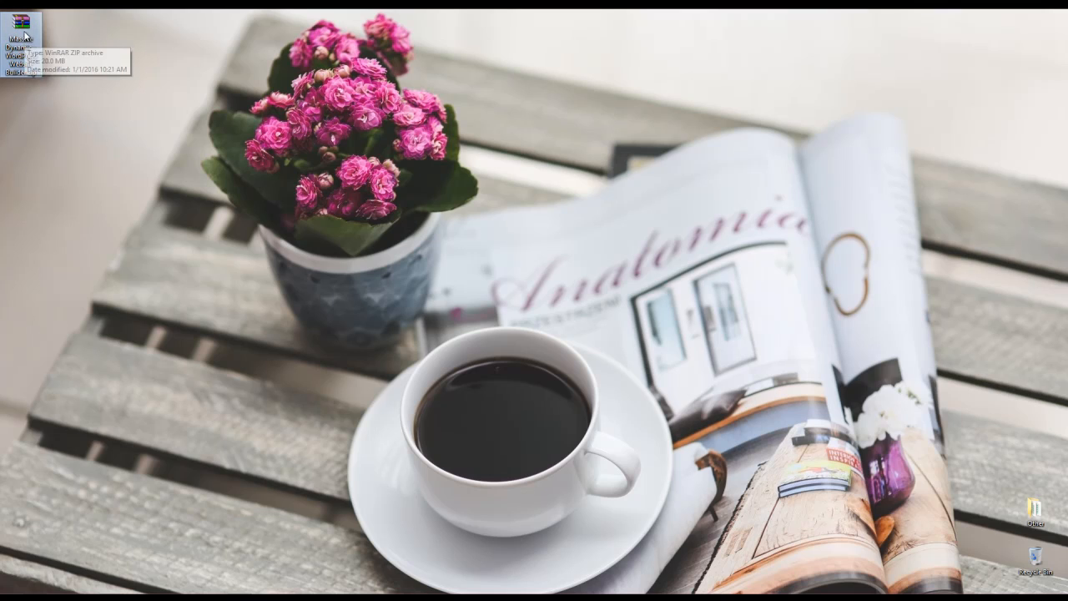
Extract the Massive Dynamic zip onto the desktop with Extract Here
{"action": "right_click", "coordinate": [21, 21]}
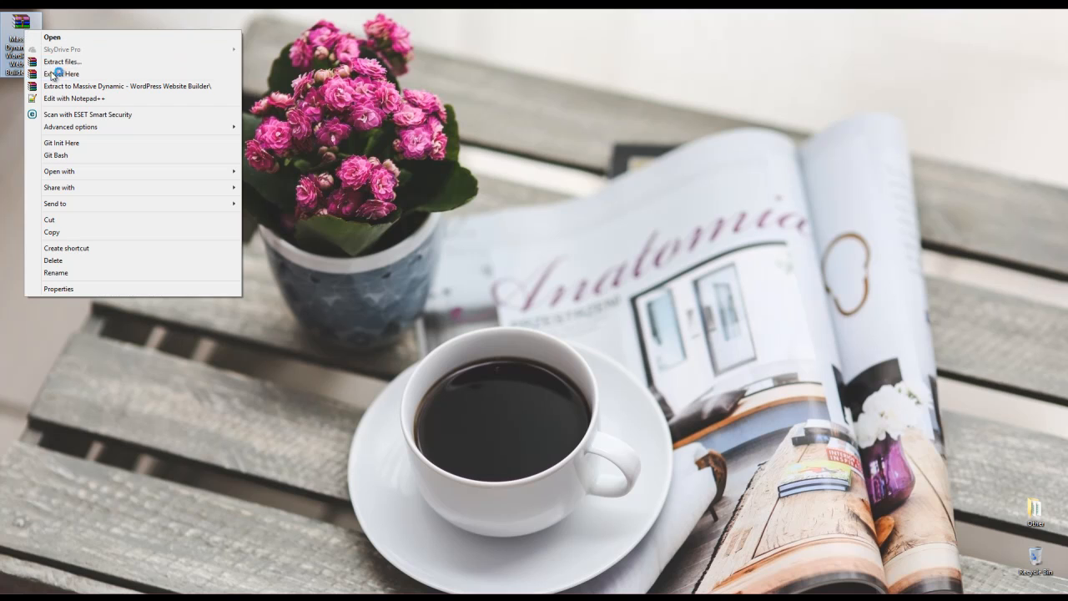
{"action": "left_click", "coordinate": [61, 73]}
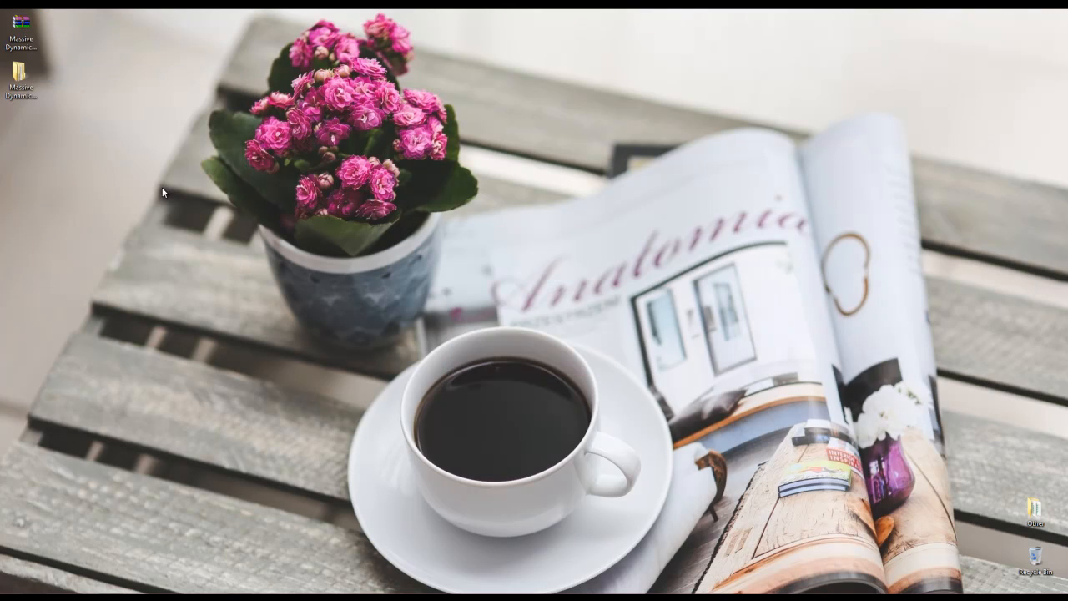
Open the extracted package folder and look inside Contact Form Templates
{"action": "double_click", "coordinate": [21, 77]}
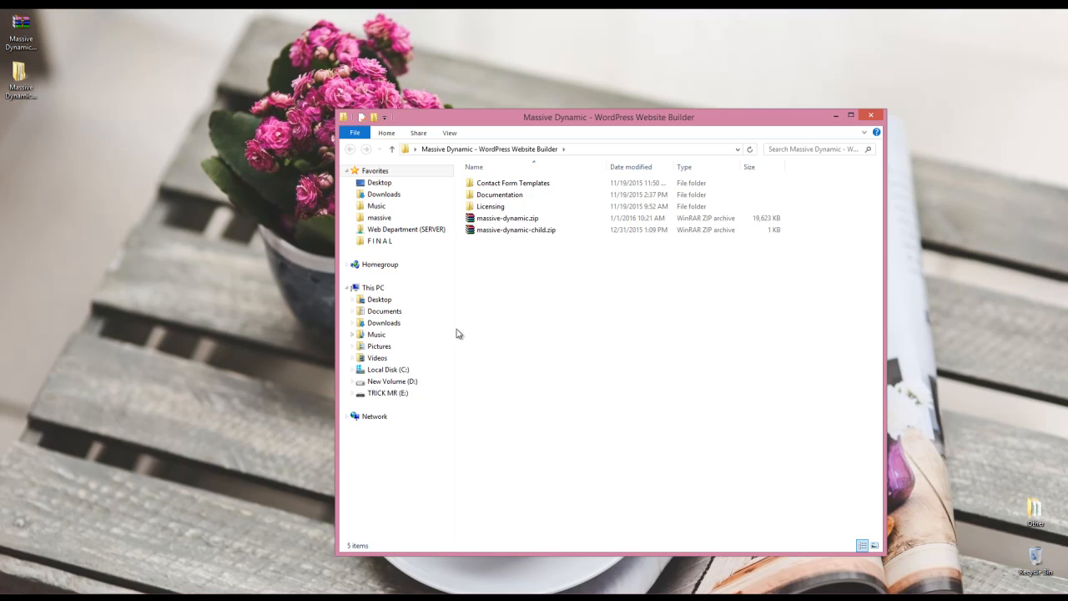
{"action": "left_click", "coordinate": [512, 183]}
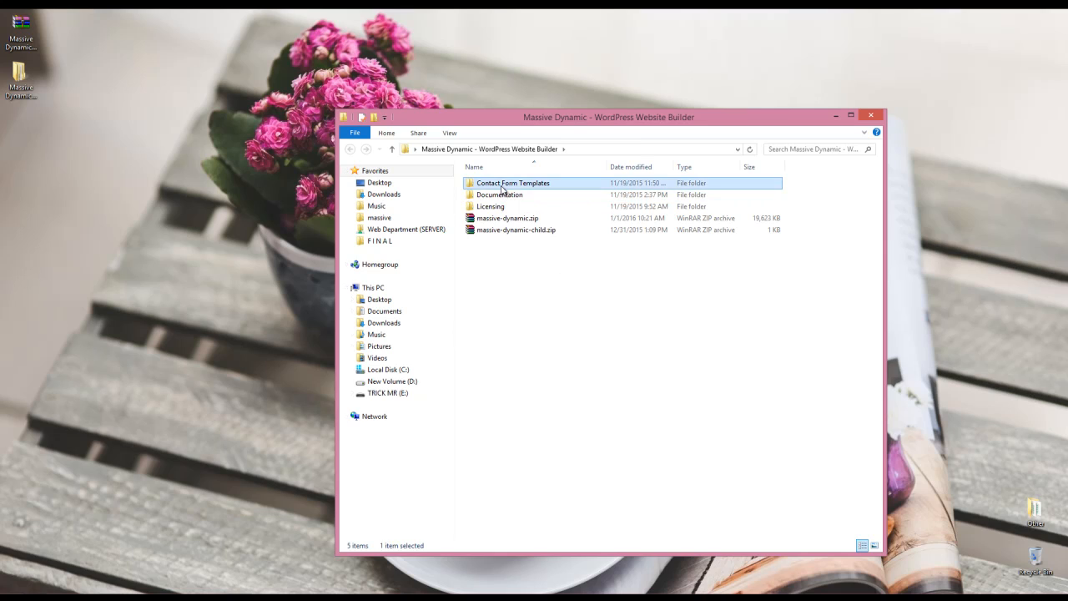
{"action": "double_click", "coordinate": [513, 182]}
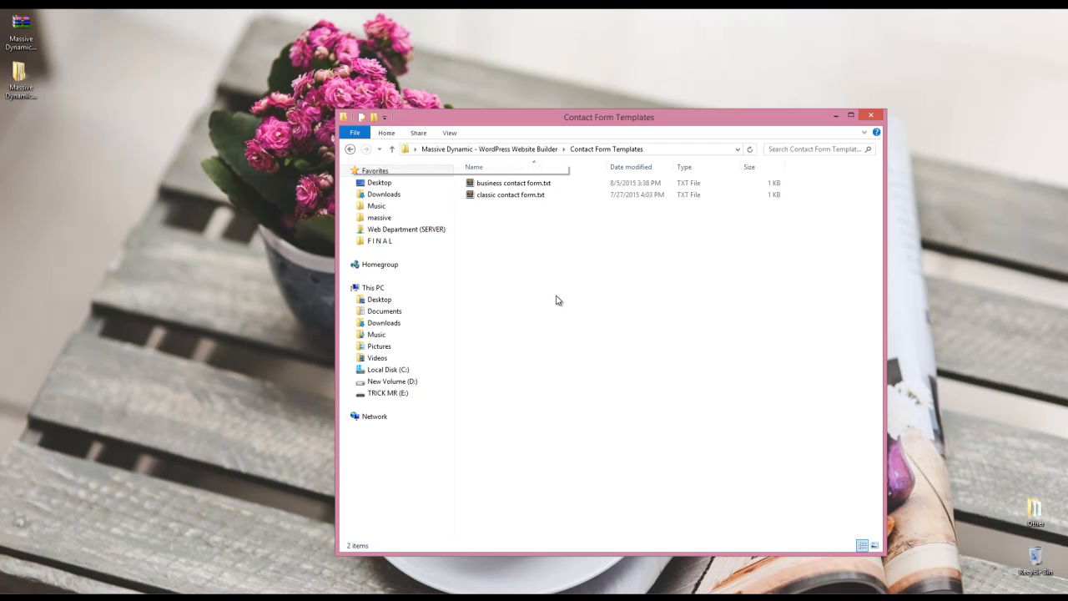
{"action": "left_click", "coordinate": [391, 149]}
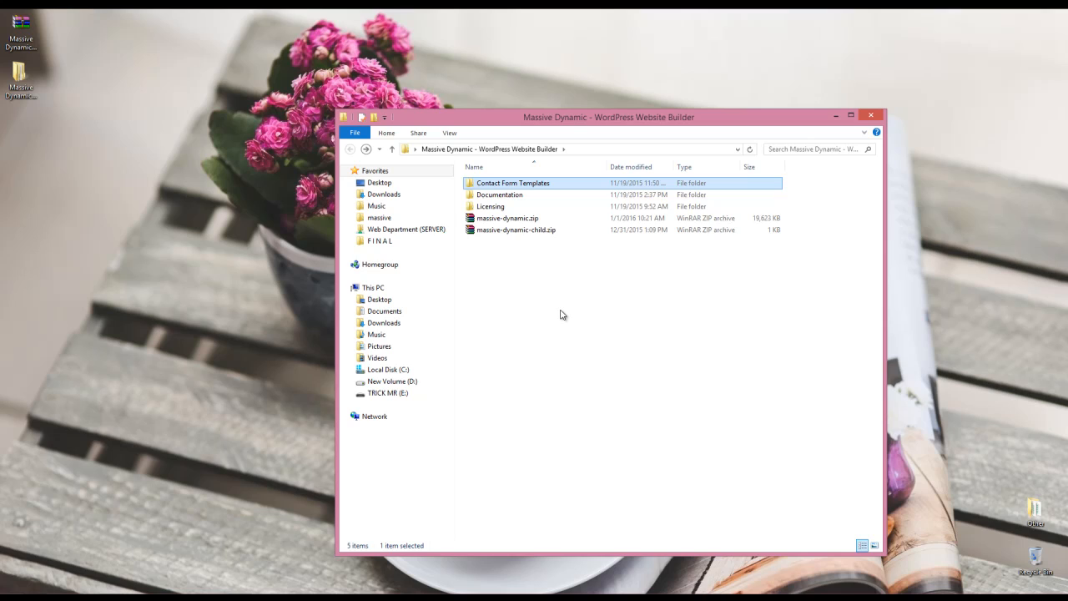
Browse the Documentation folder to index.html, then return to the package root and select massive-dynamic.zip
{"action": "double_click", "coordinate": [499, 194]}
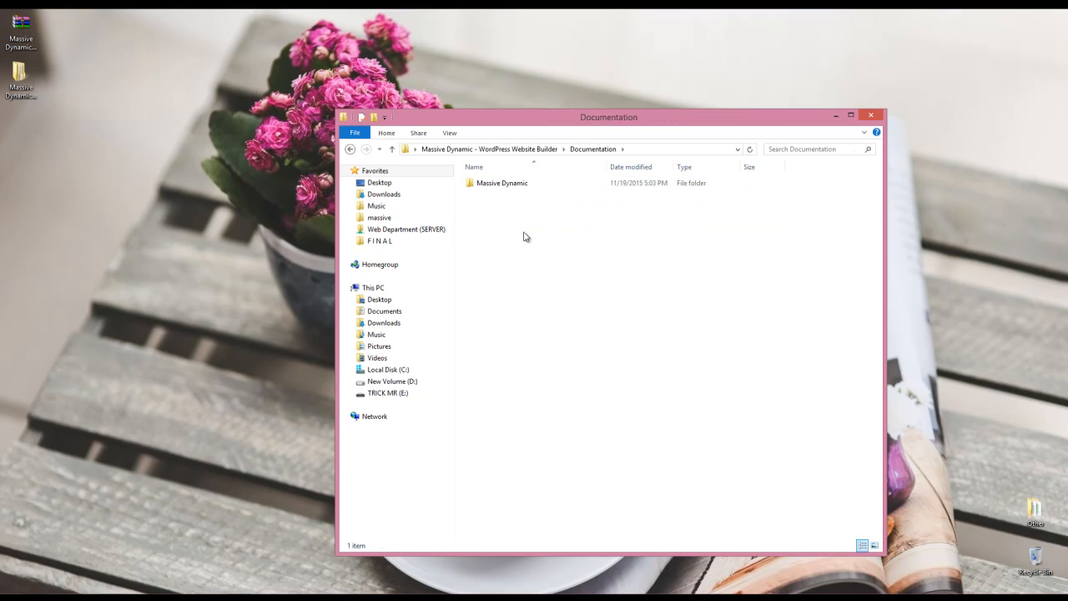
{"action": "double_click", "coordinate": [501, 183]}
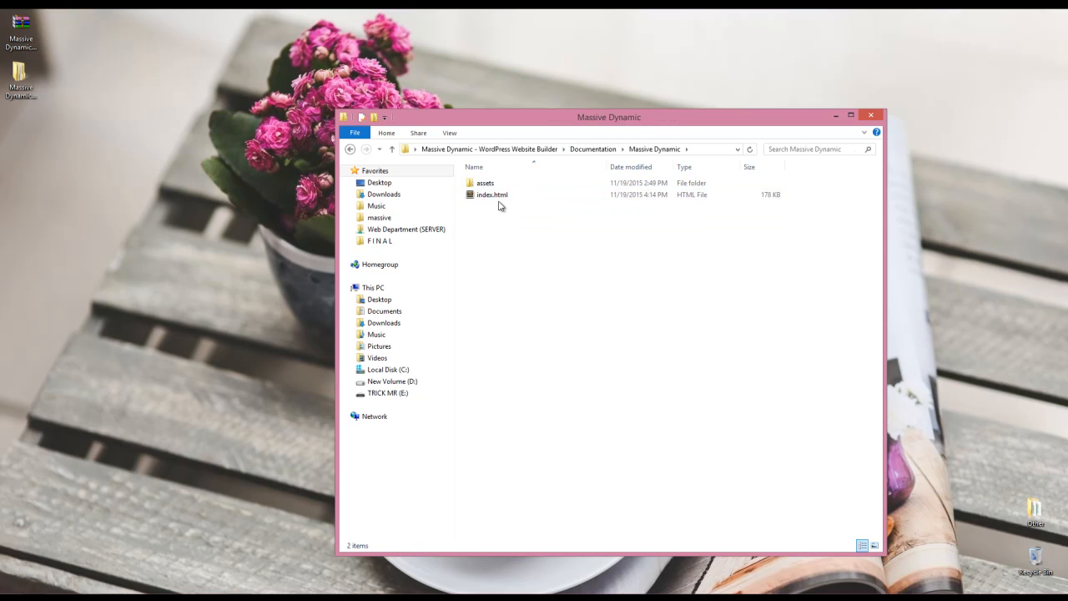
{"action": "left_click", "coordinate": [491, 194]}
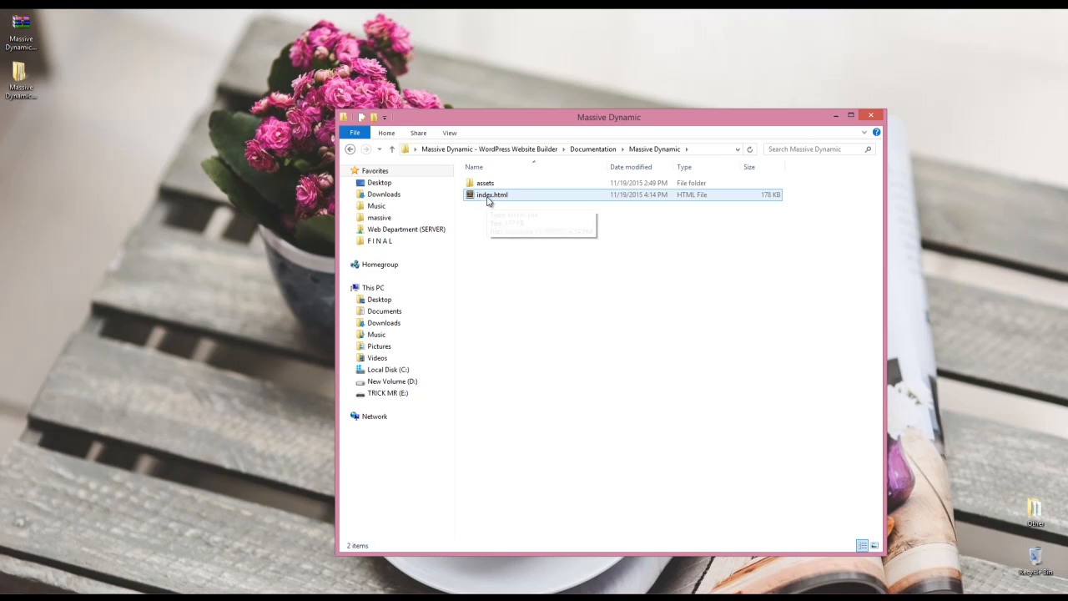
{"action": "left_click", "coordinate": [350, 150]}
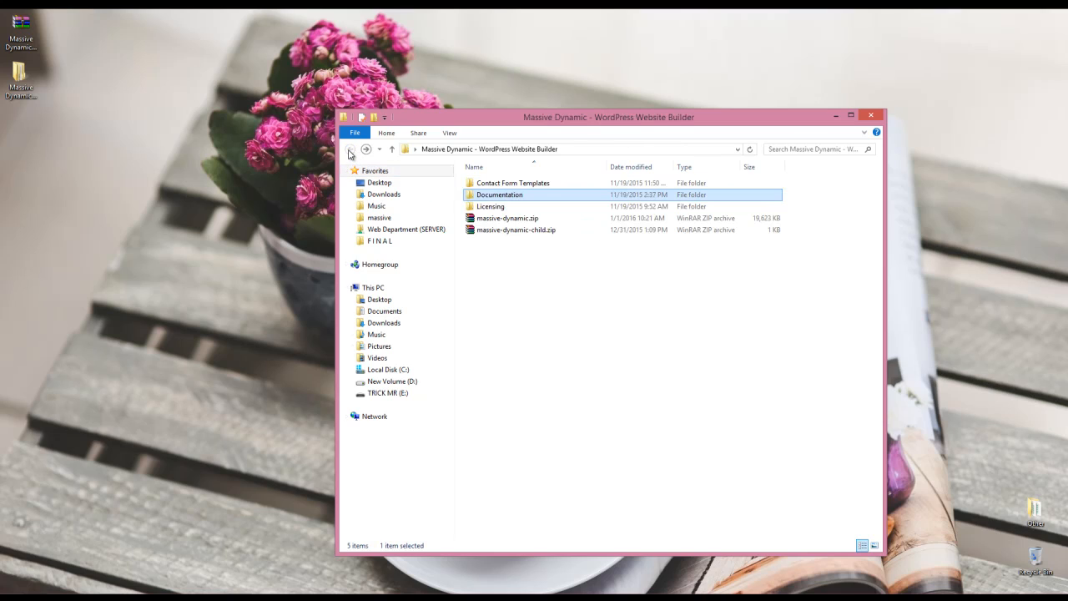
{"action": "left_click", "coordinate": [543, 258]}
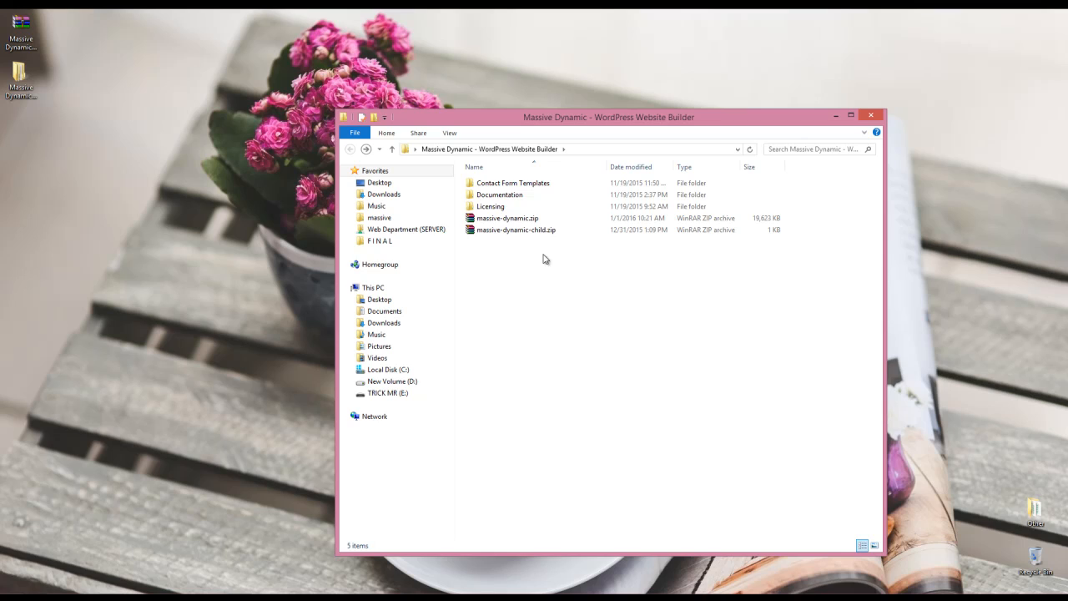
{"action": "left_click", "coordinate": [506, 217]}
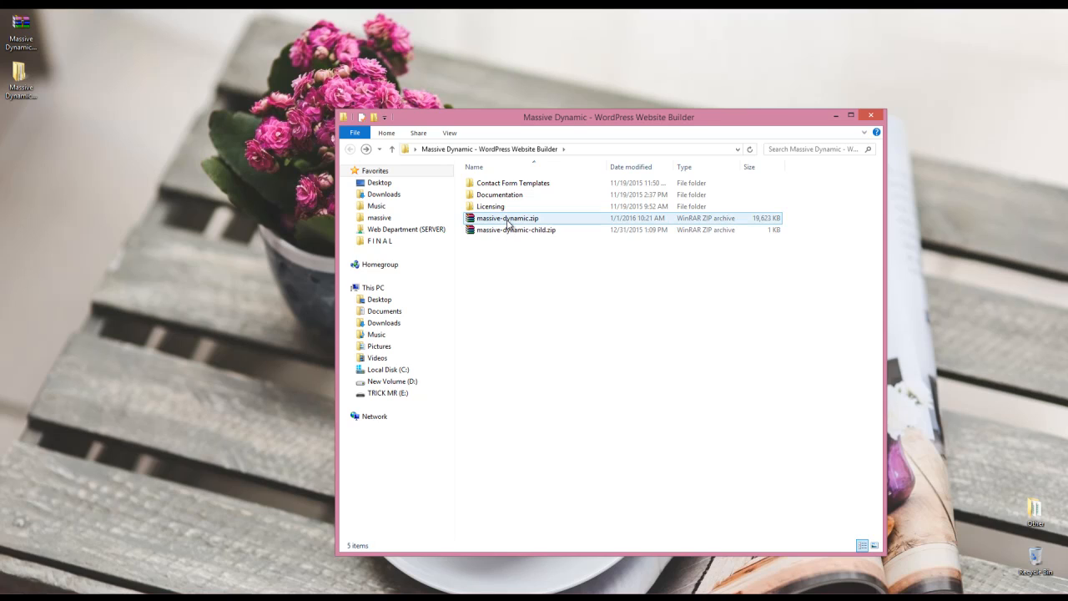
{"action": "mouse_move", "coordinate": [515, 229]}
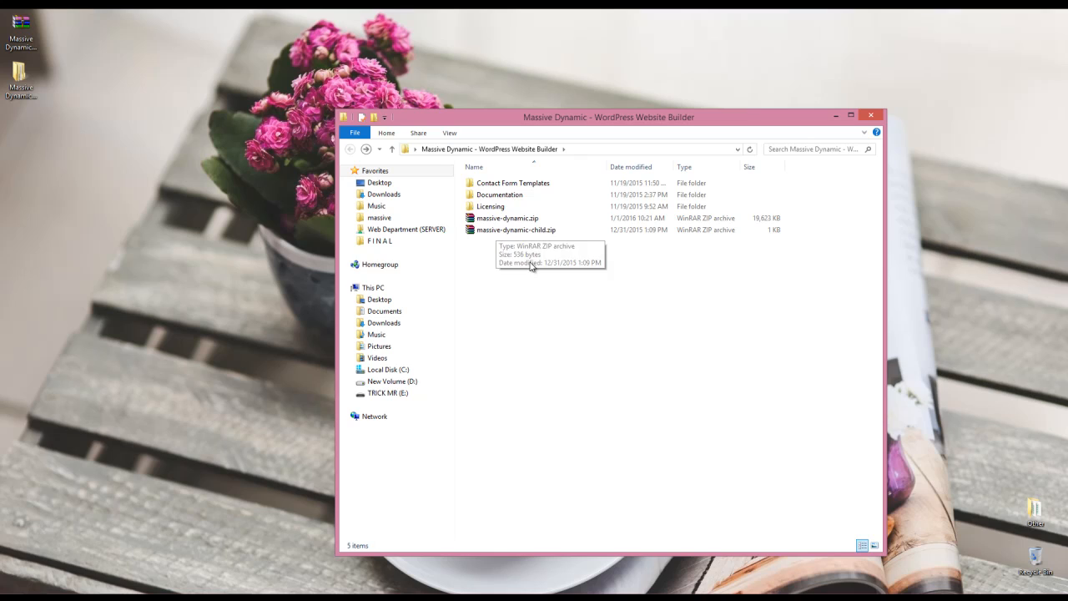
Extract massive-dynamic.zip here and copy the resulting massive-dynamic folder
{"action": "left_click", "coordinate": [506, 218]}
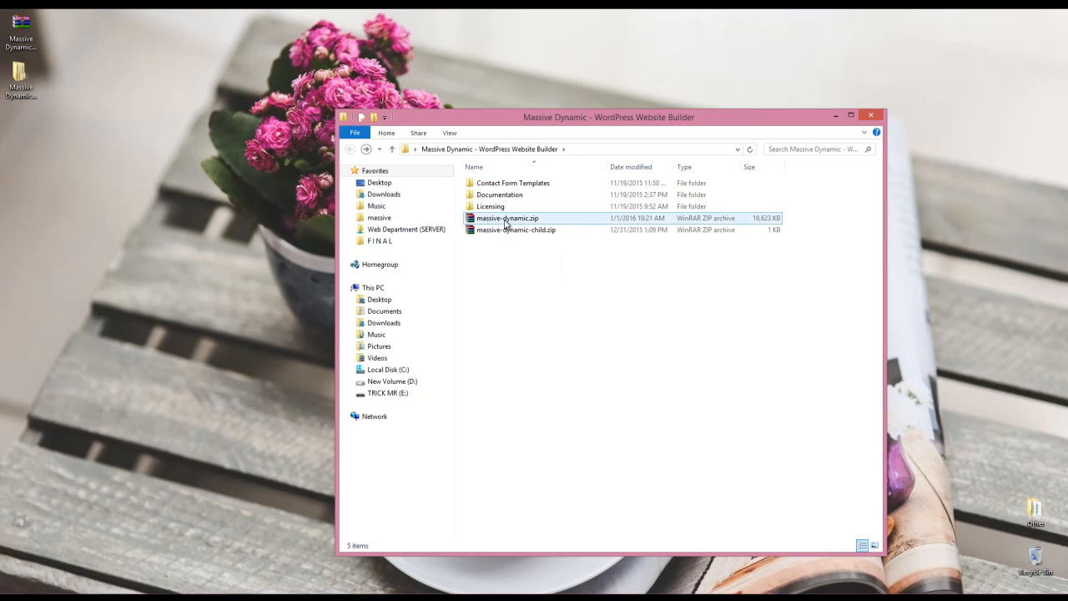
{"action": "right_click", "coordinate": [506, 218]}
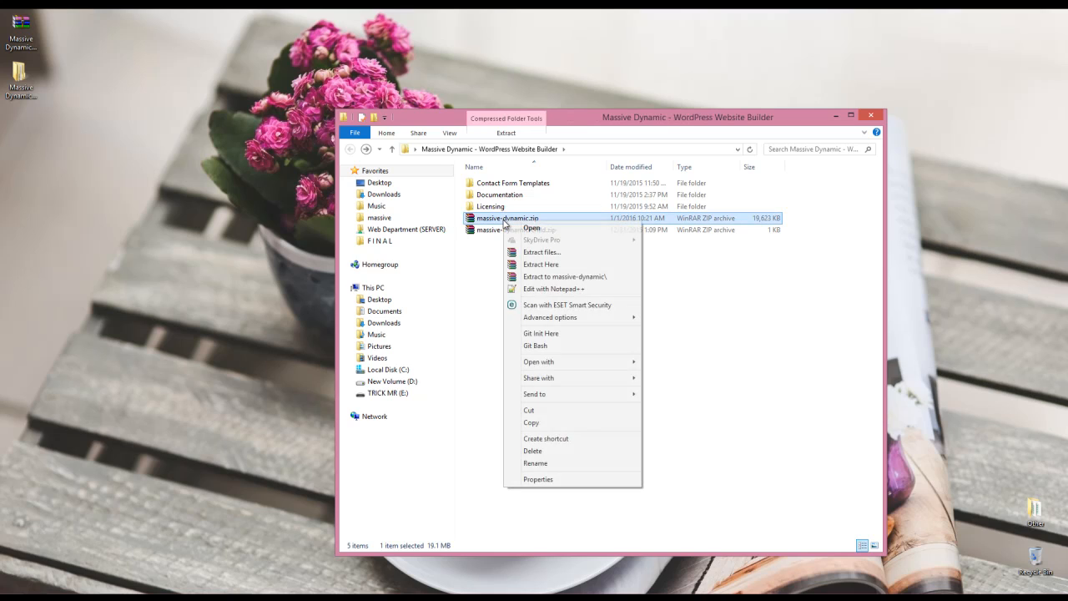
{"action": "left_click", "coordinate": [565, 276]}
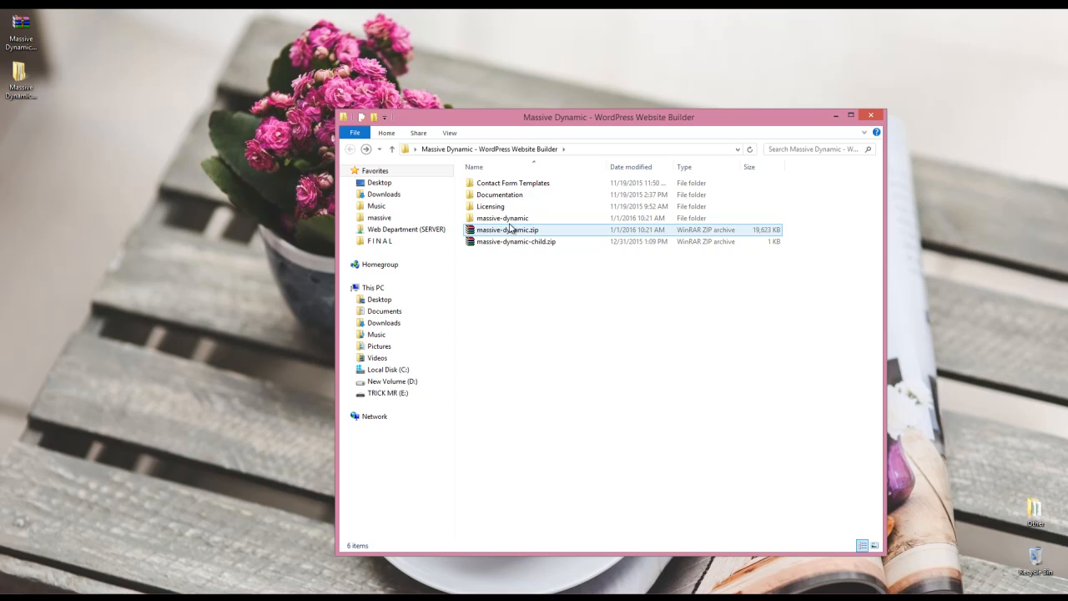
{"action": "right_click", "coordinate": [501, 218]}
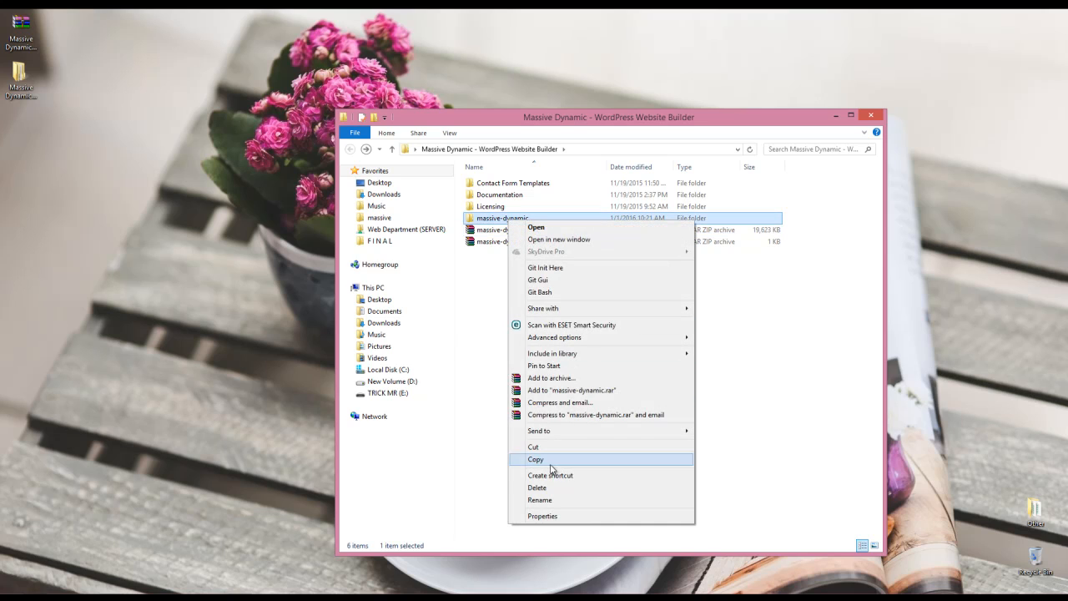
{"action": "left_click", "coordinate": [536, 458]}
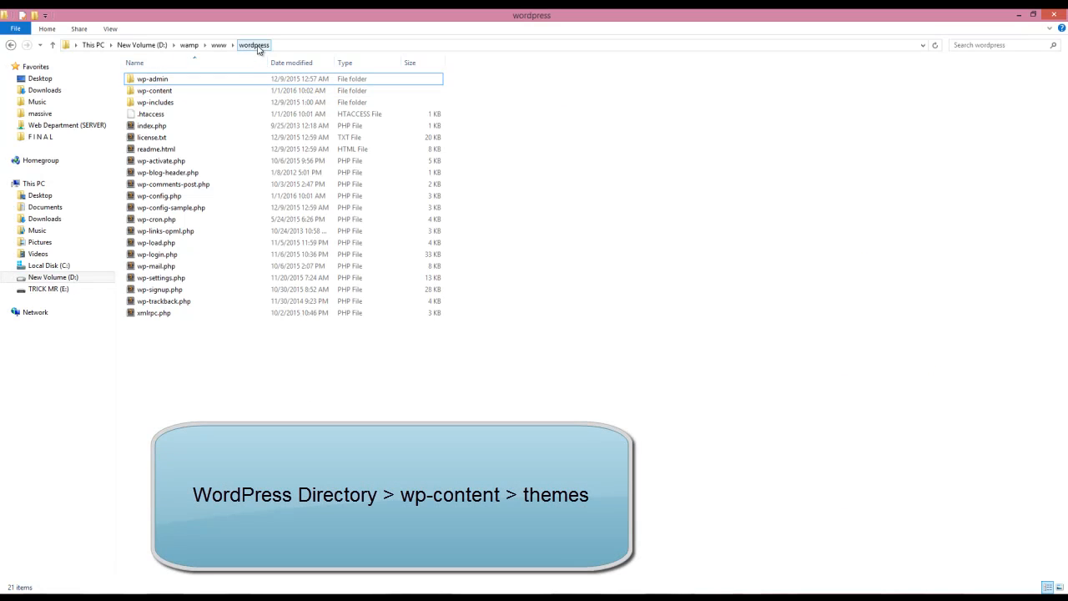
Paste the massive-dynamic folder into wordpress\wp-content\themes
{"action": "left_click", "coordinate": [154, 90]}
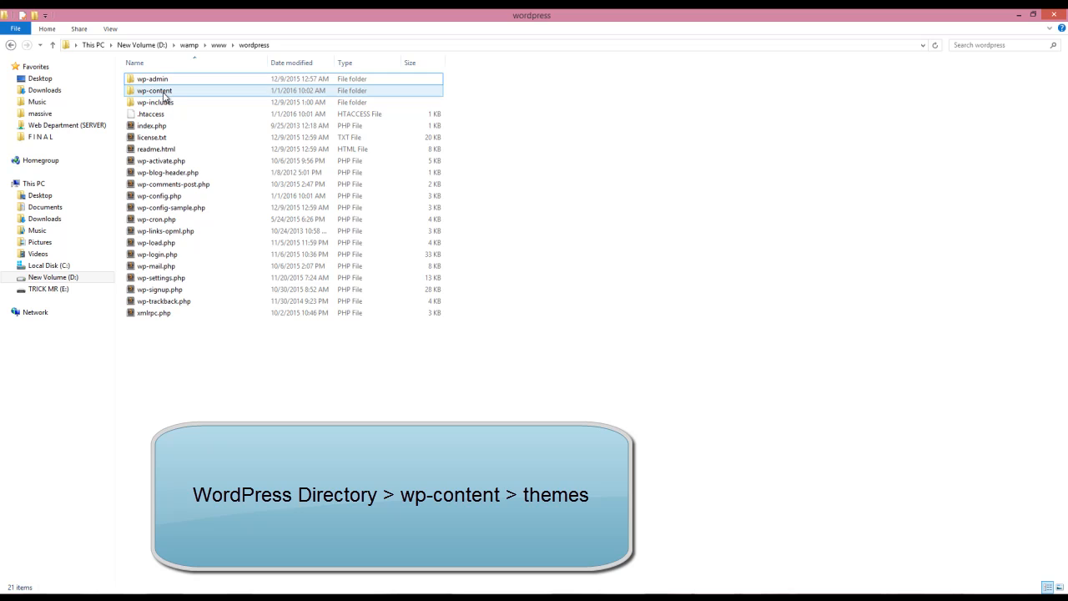
{"action": "double_click", "coordinate": [154, 90]}
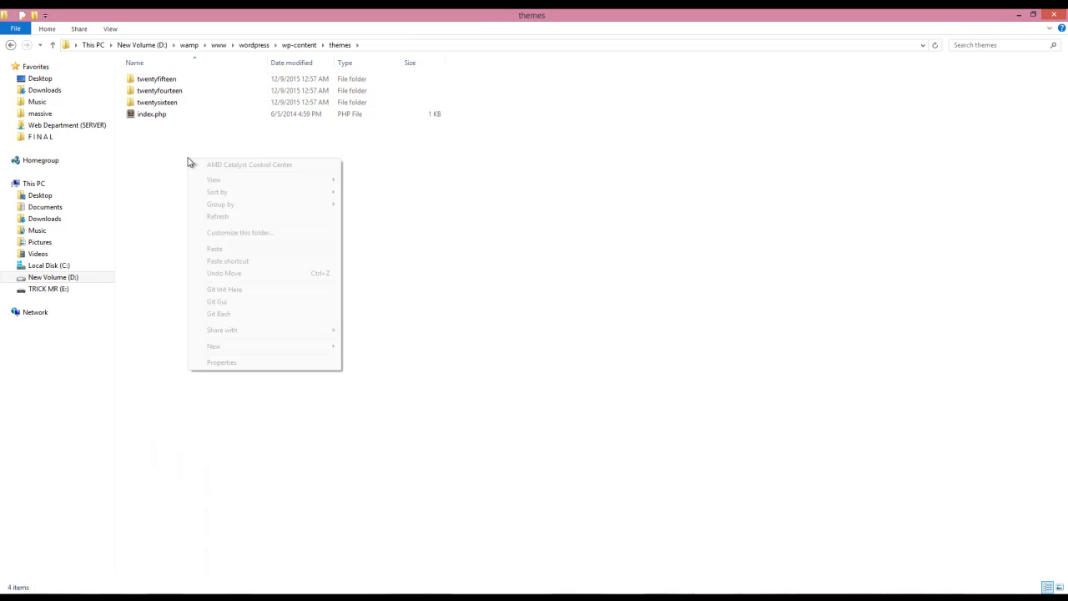
{"action": "left_click", "coordinate": [215, 248]}
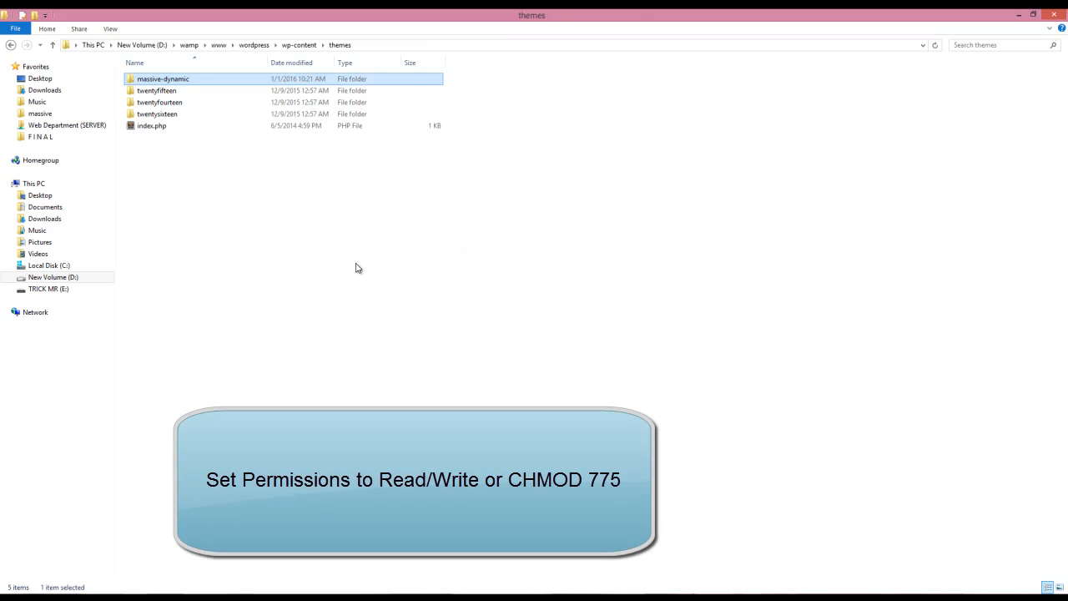
{"action": "mouse_move", "coordinate": [371, 314]}
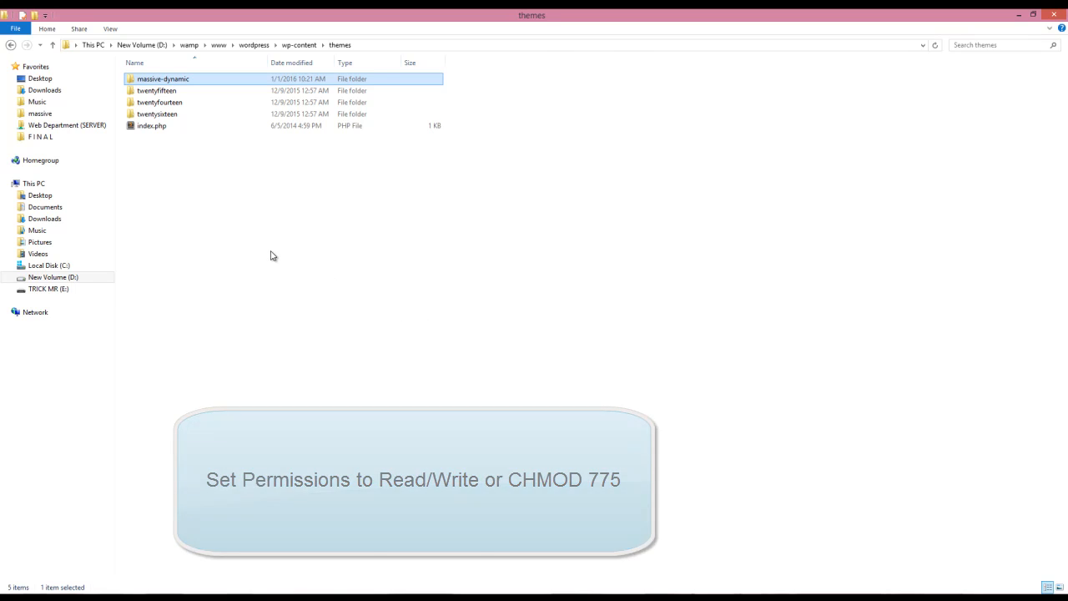
{"action": "left_click", "coordinate": [154, 507]}
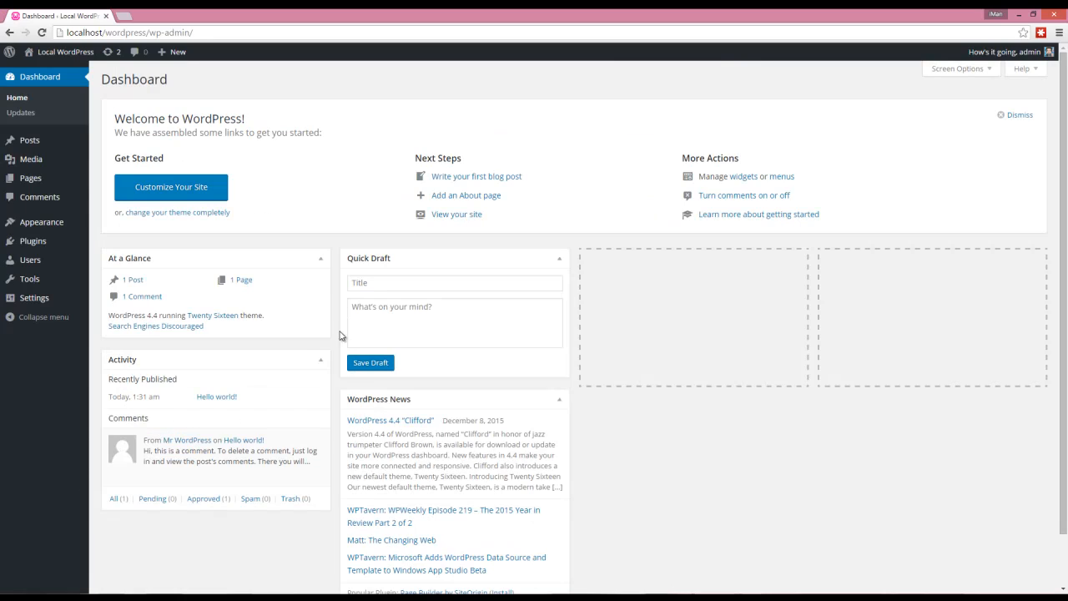
{"action": "mouse_move", "coordinate": [316, 220]}
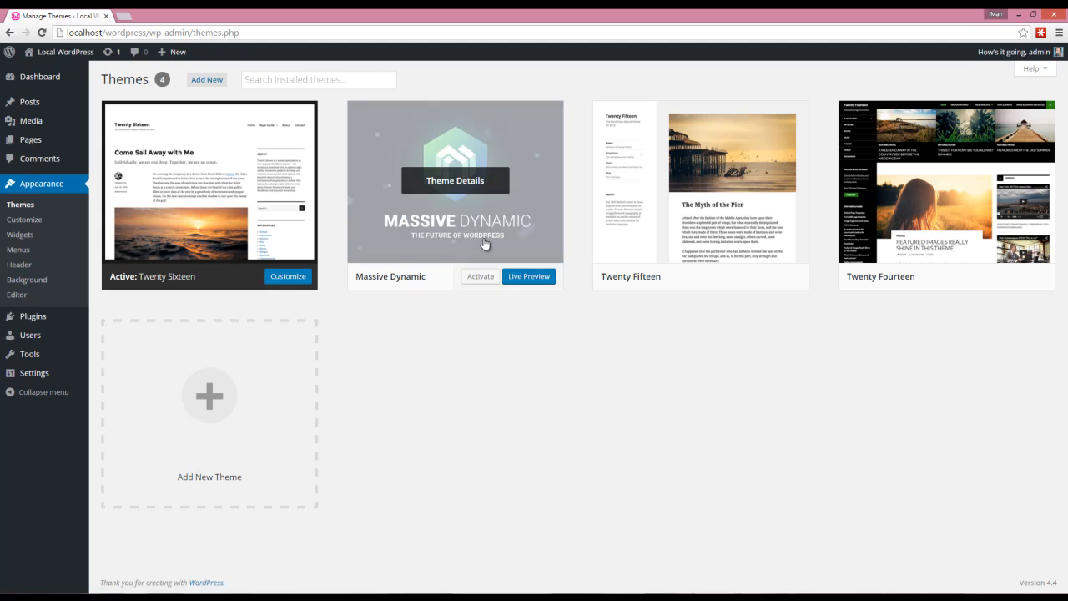
Activate the Massive Dynamic theme and load its builder customizer
{"action": "left_click", "coordinate": [479, 276]}
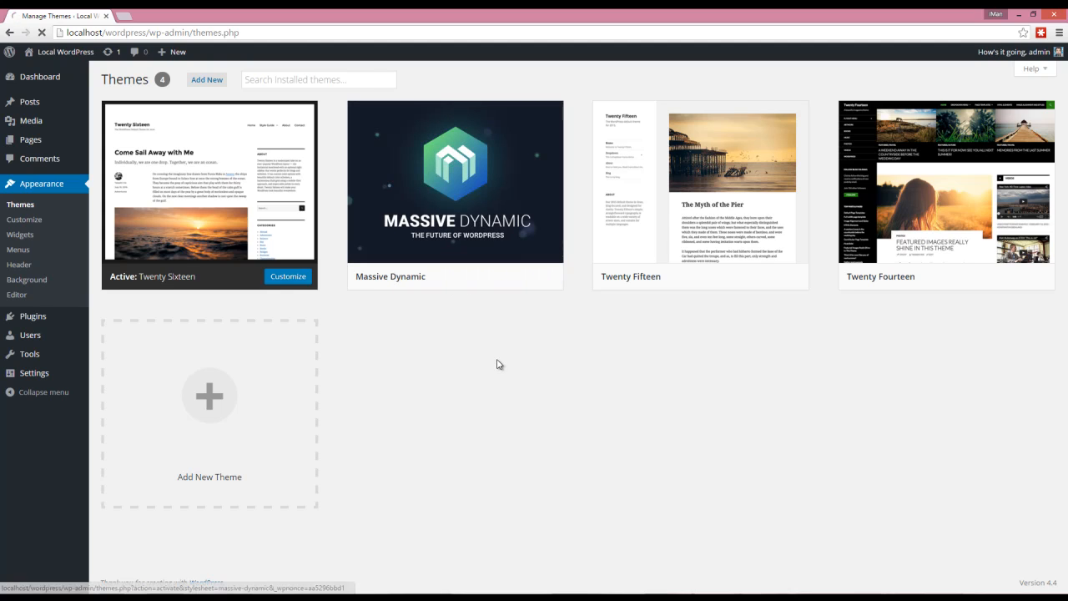
{"action": "left_click", "coordinate": [454, 182]}
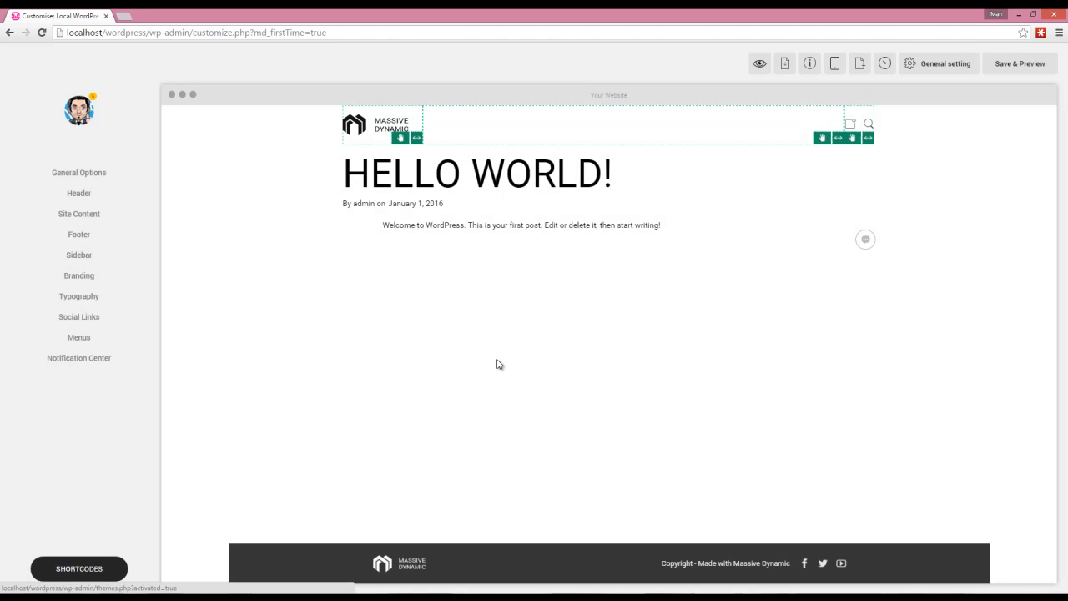
{"action": "mouse_move", "coordinate": [383, 322]}
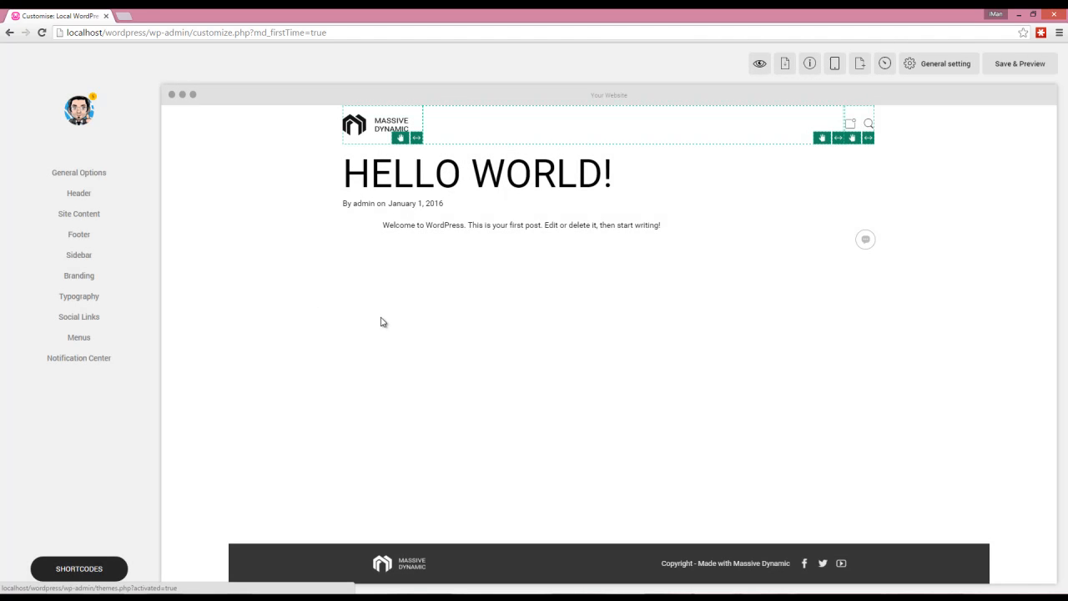